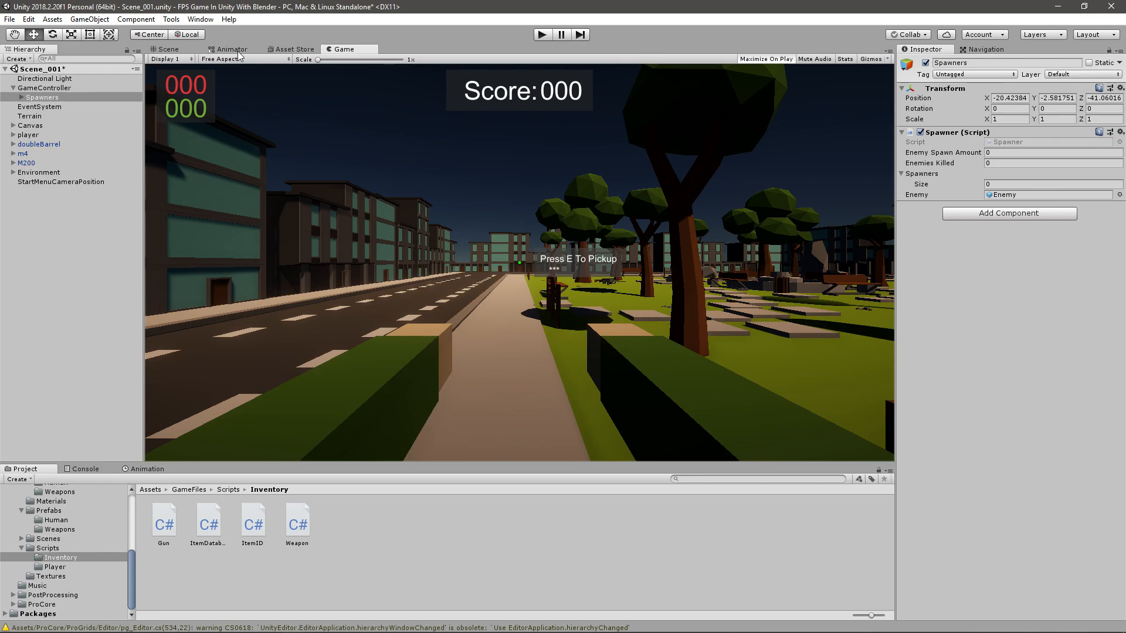
mouse_move(572, 213)
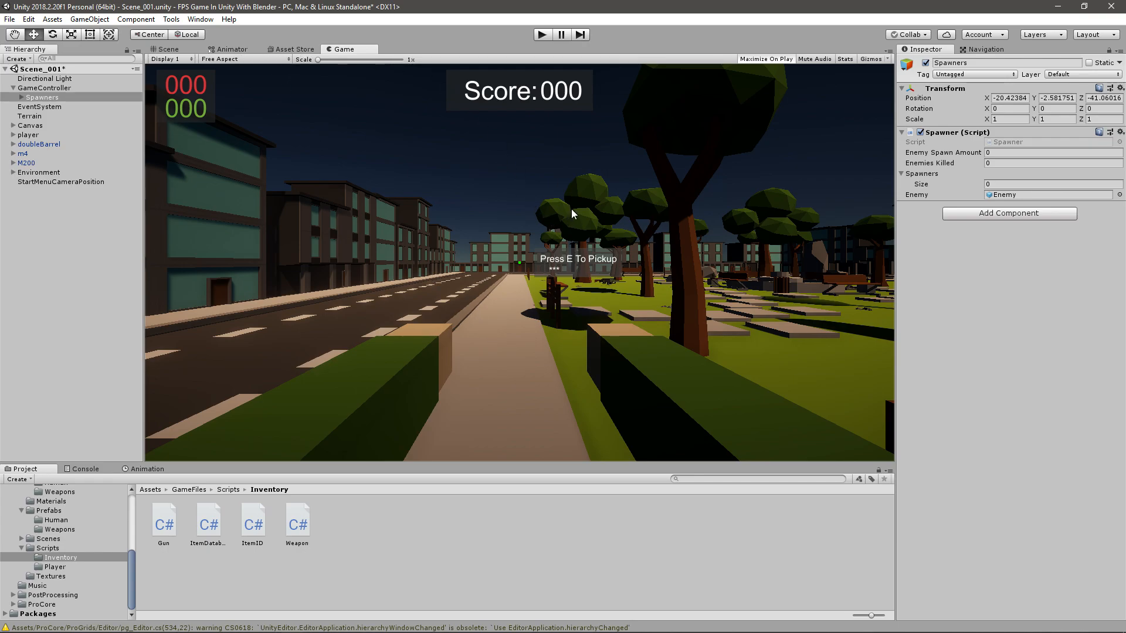
mouse_move(613, 117)
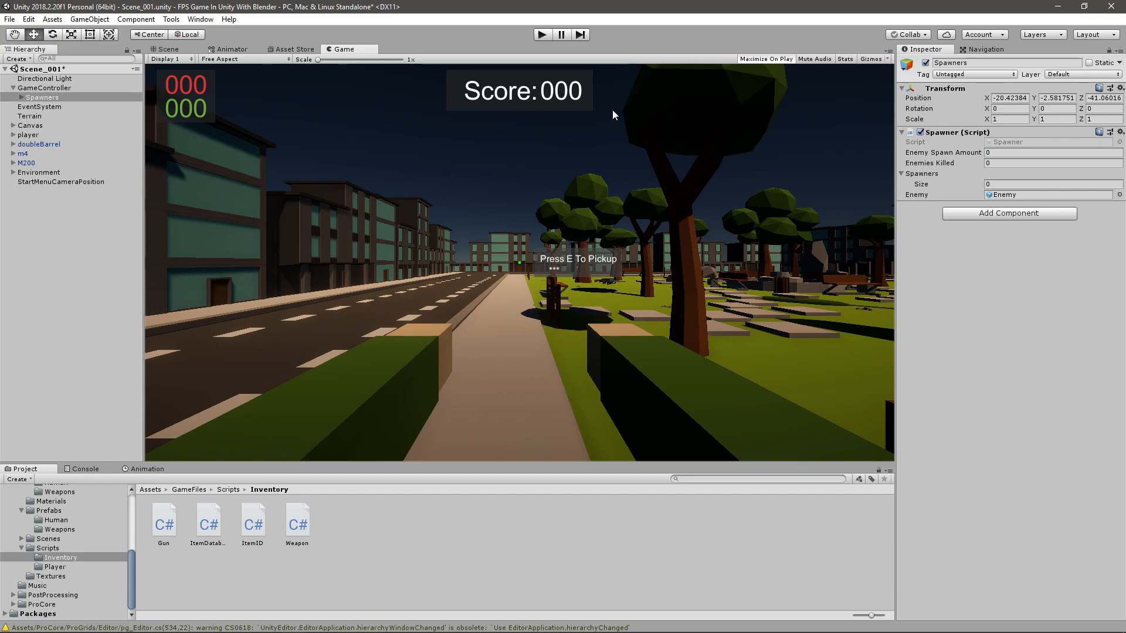
mouse_move(517, 118)
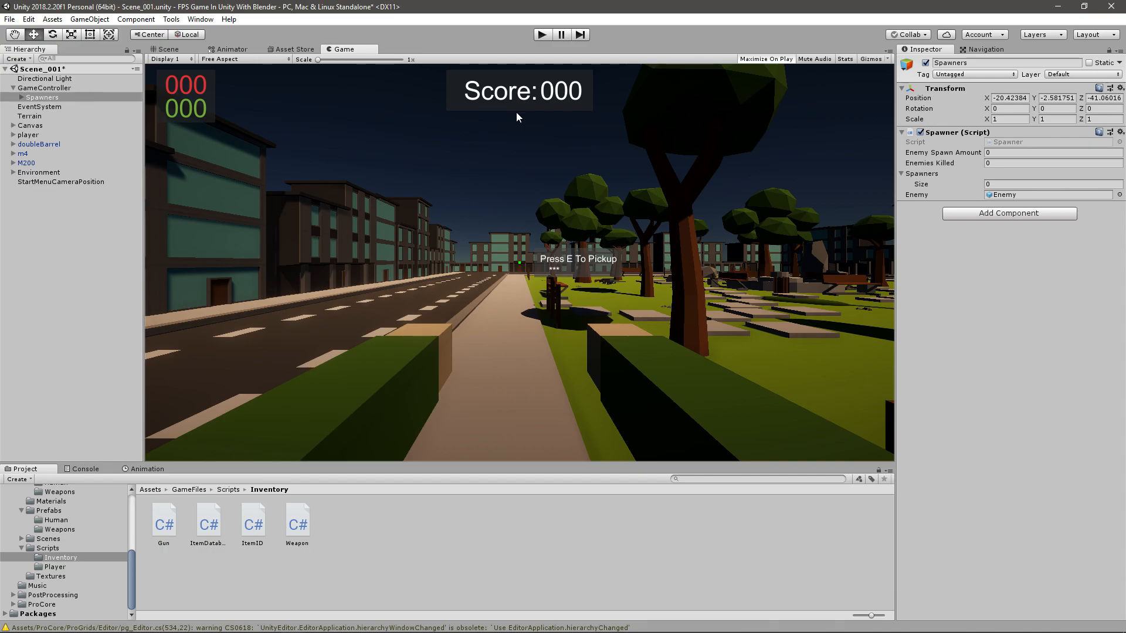
Switch between the Scene and Game views, then locate mainCam in the Gun script
left_click(166, 49)
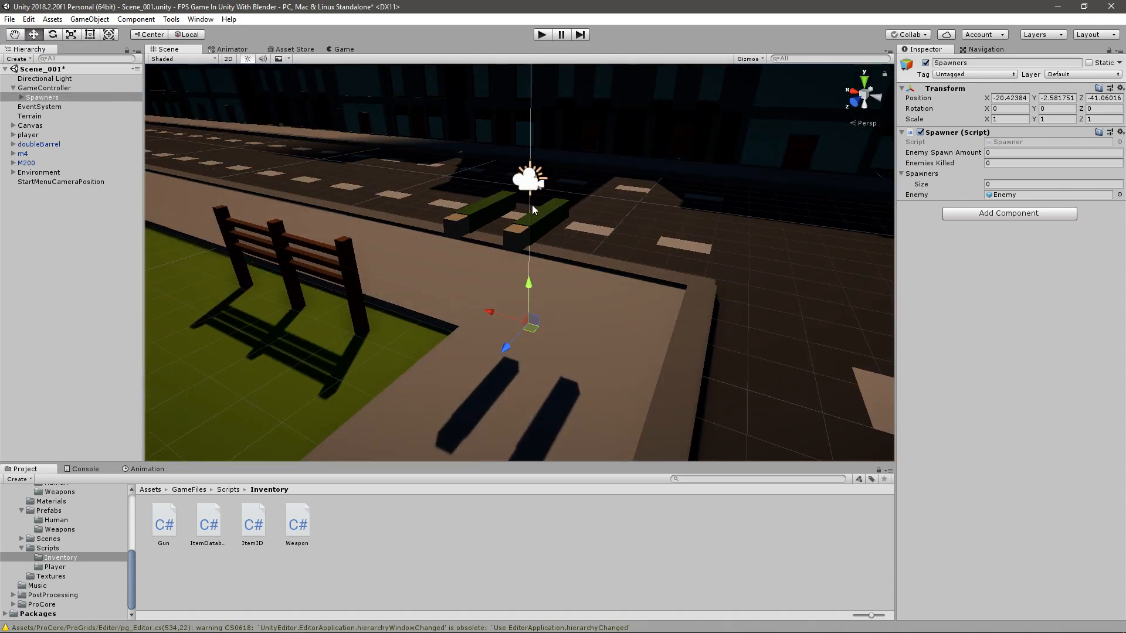
mouse_move(451, 253)
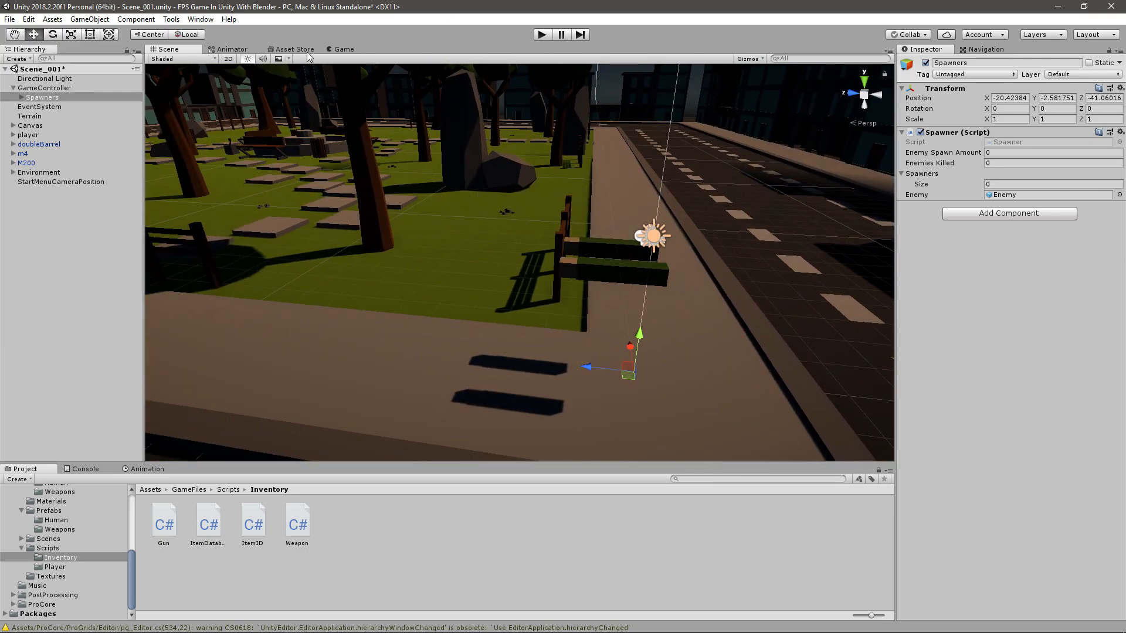
left_click(342, 49)
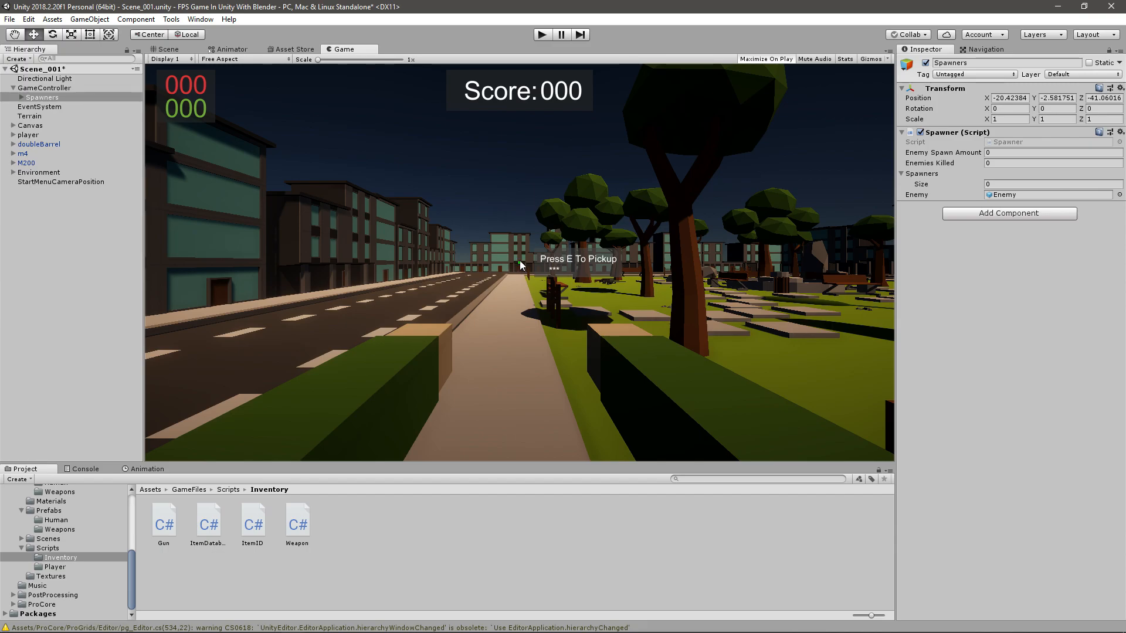
mouse_move(183, 529)
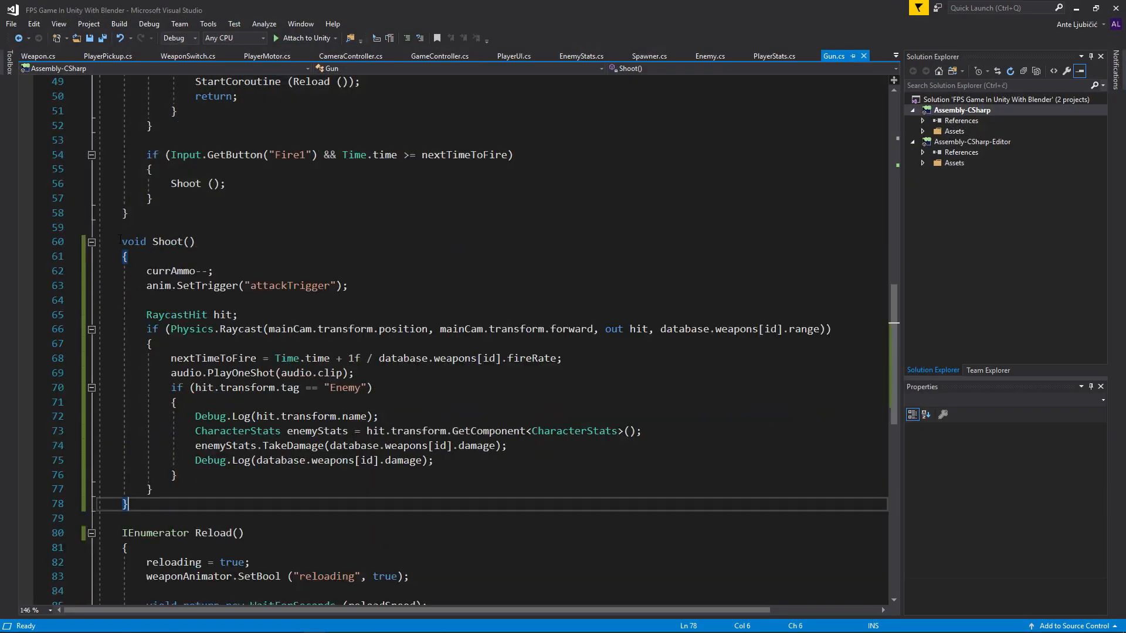
left_click(175, 475)
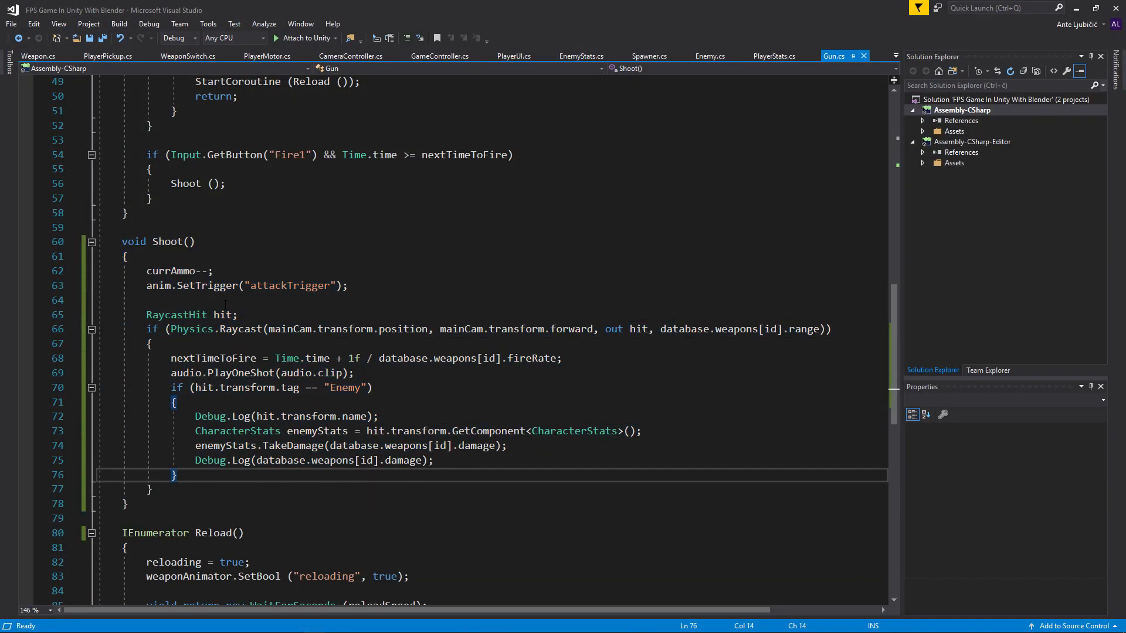
double_click(403, 329)
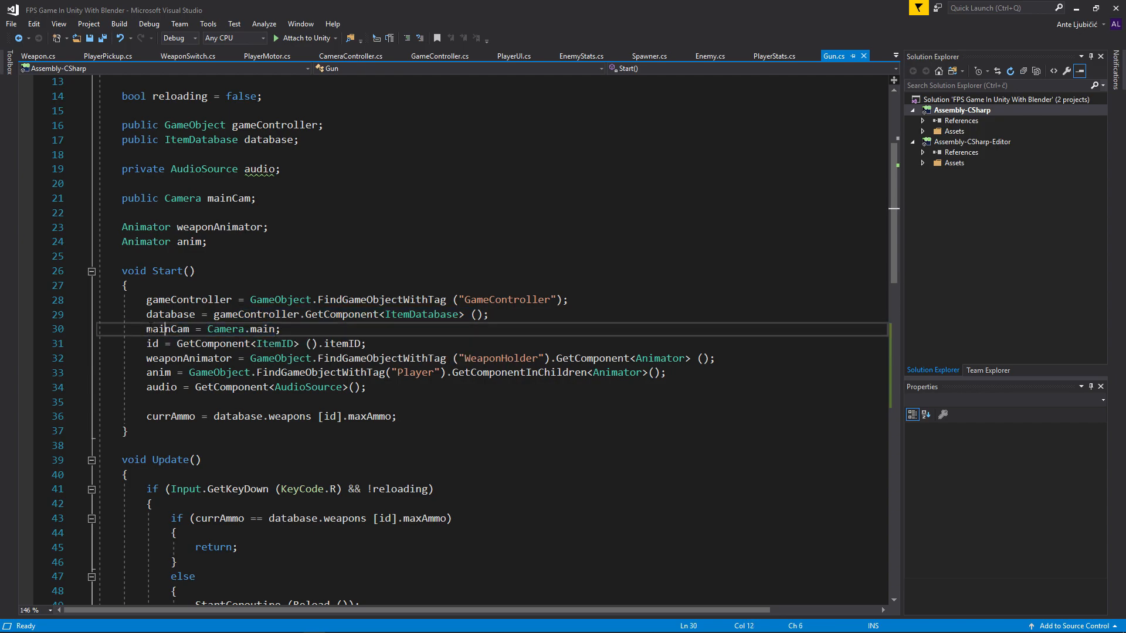
double_click(167, 329)
type("V")
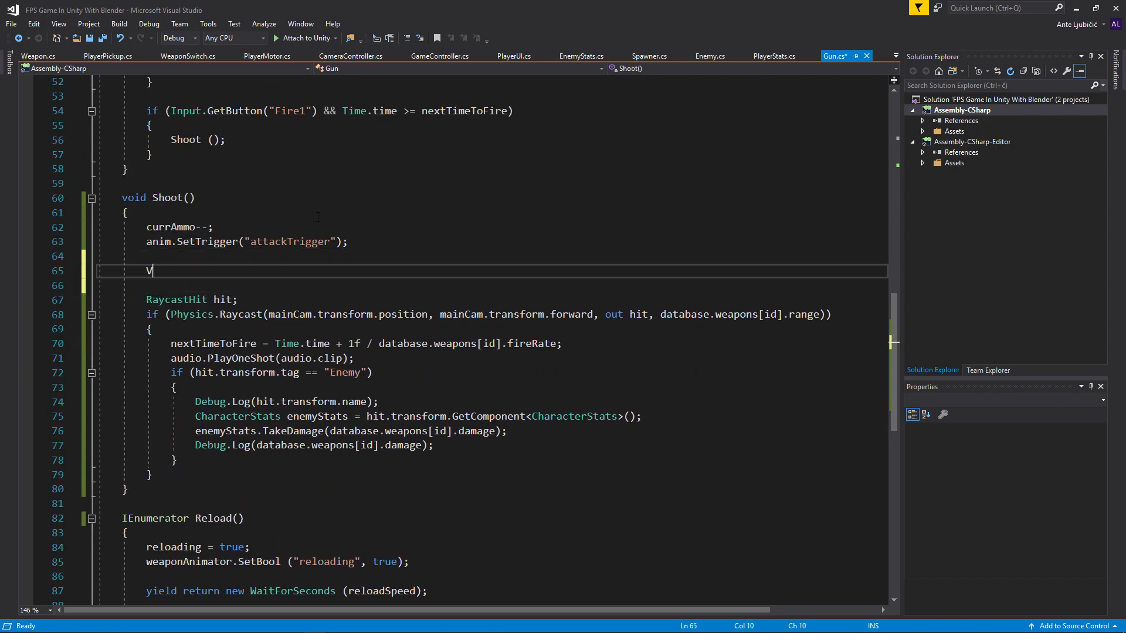
Add 'Vector3 rayOrigin = mainCam.ViewportToWorldPoint(new Vector3(0.5f, 0.5f, 0));' to Shoot()
type("ector3")
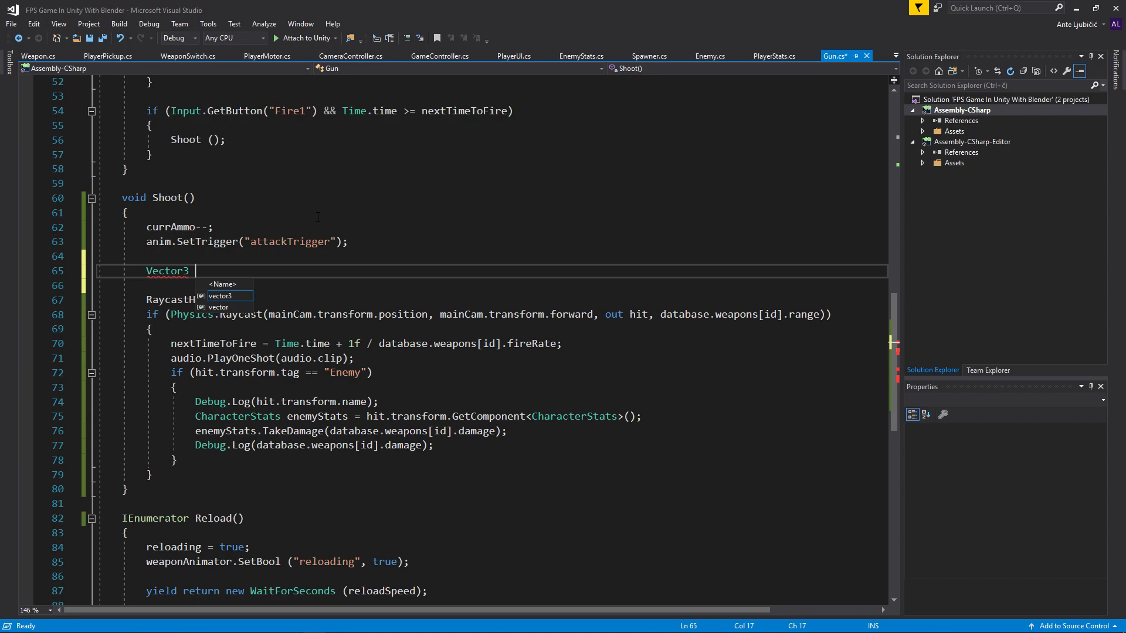
type("rayOrigin =")
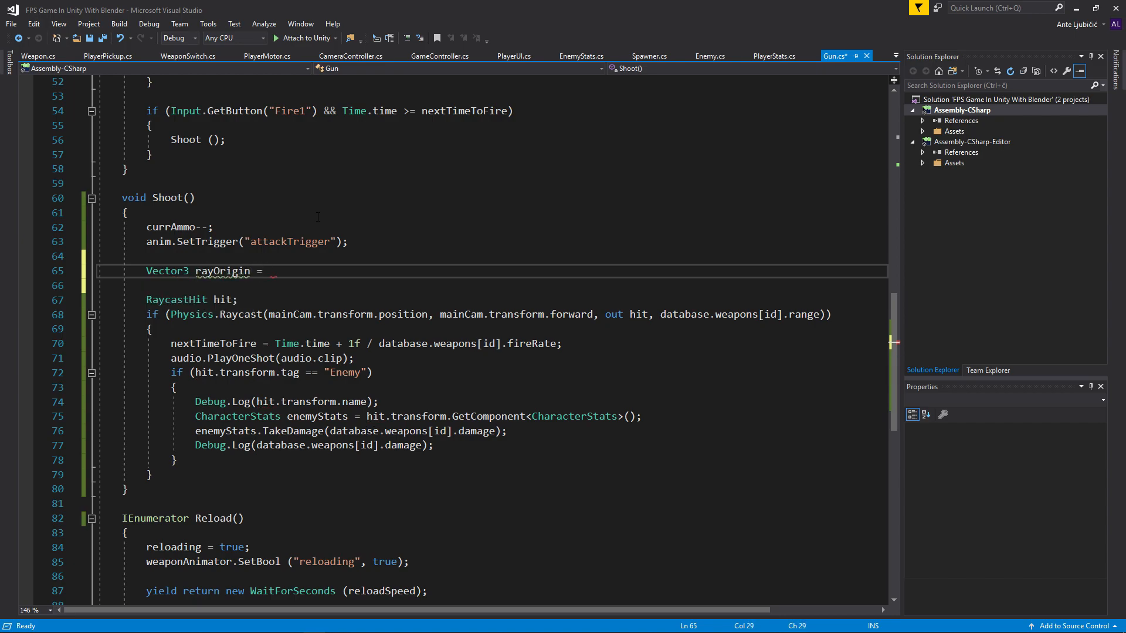
type("mainCam.")
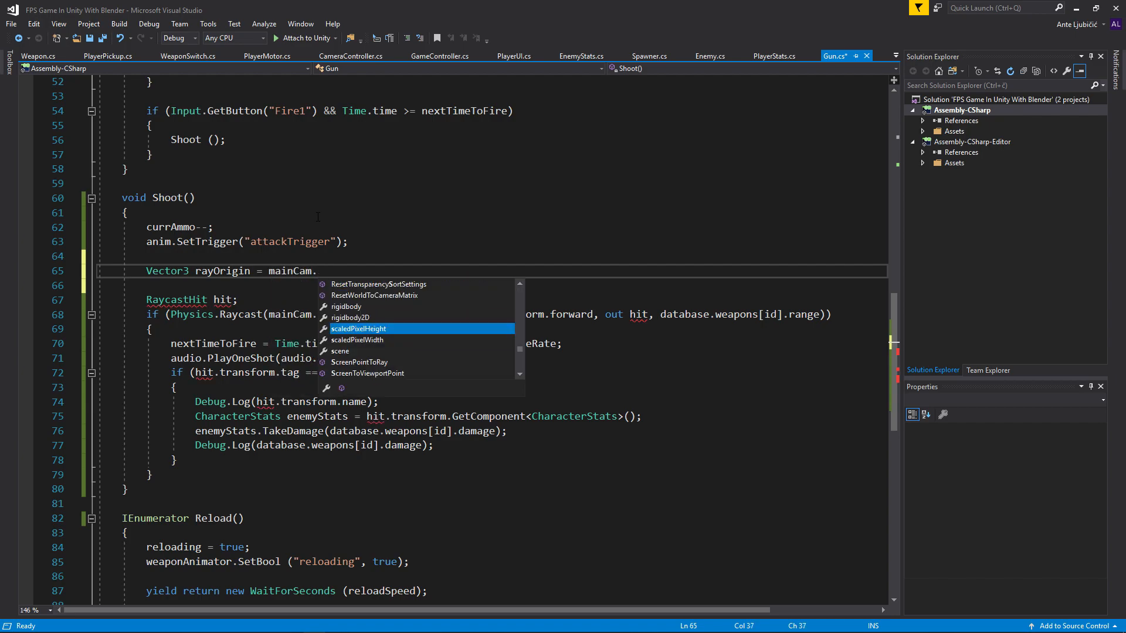
type("ViewportToWorldPoint")
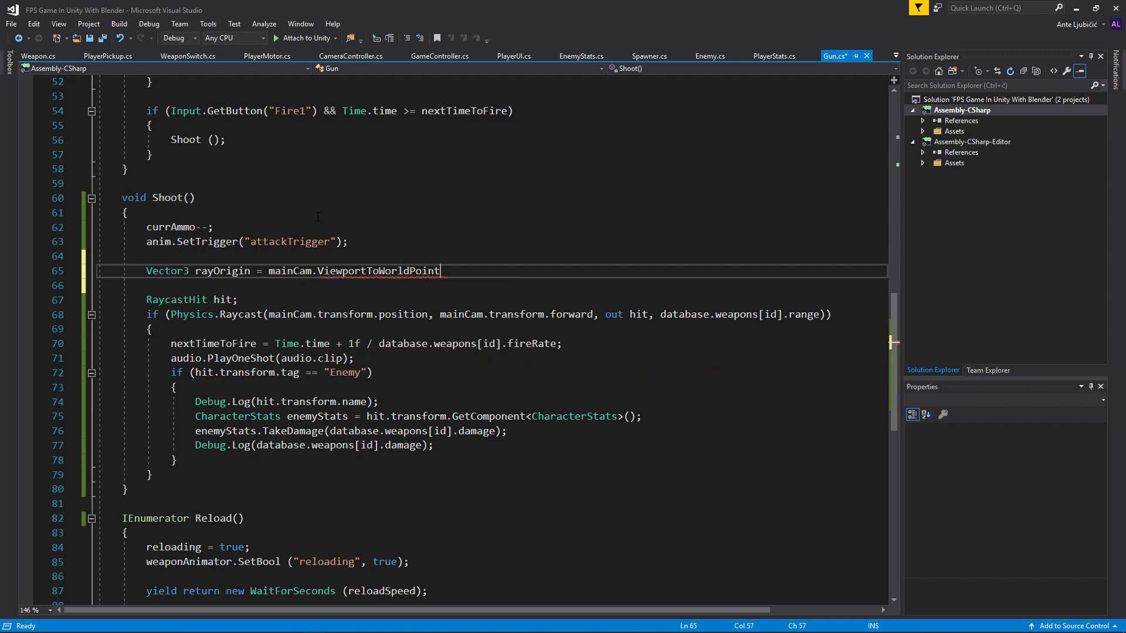
double_click(377, 271)
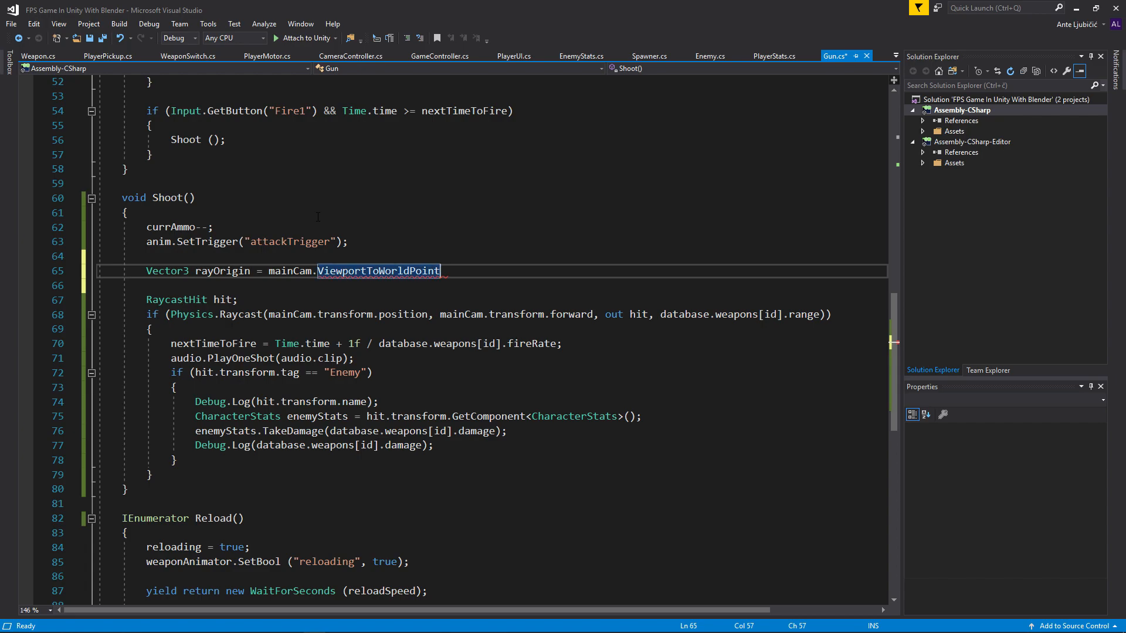
type("(")
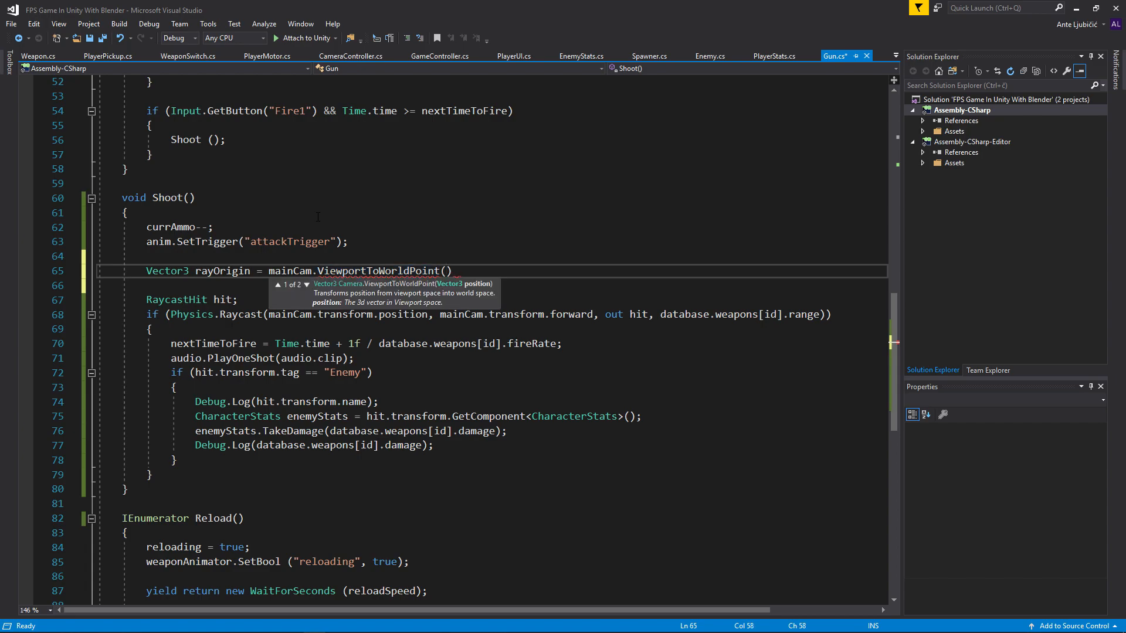
type("new")
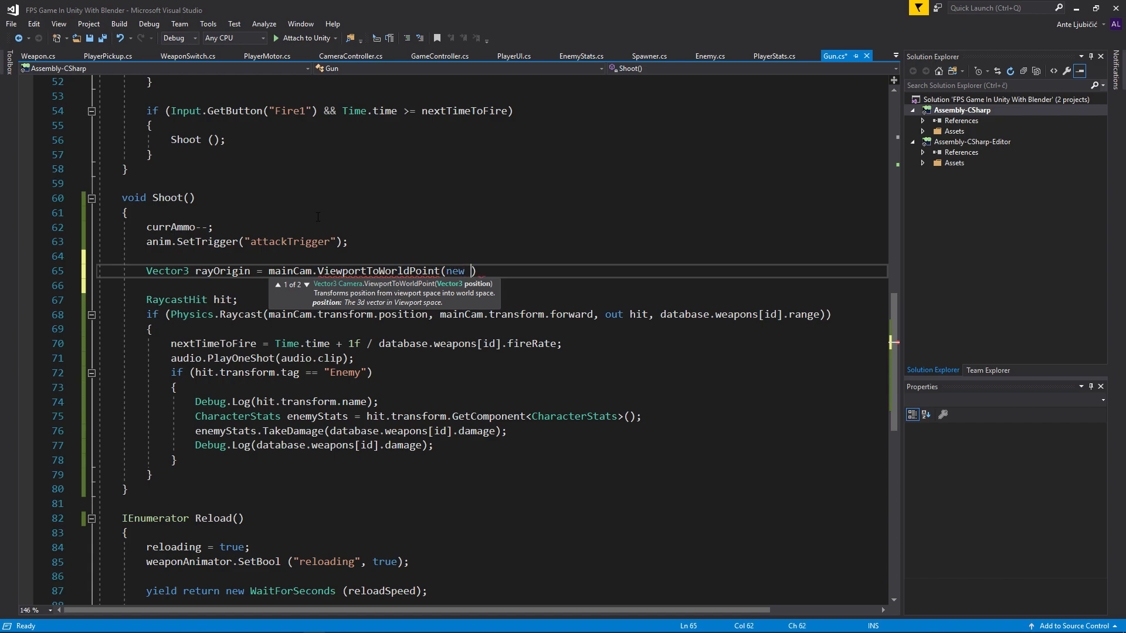
type("Vector3()")
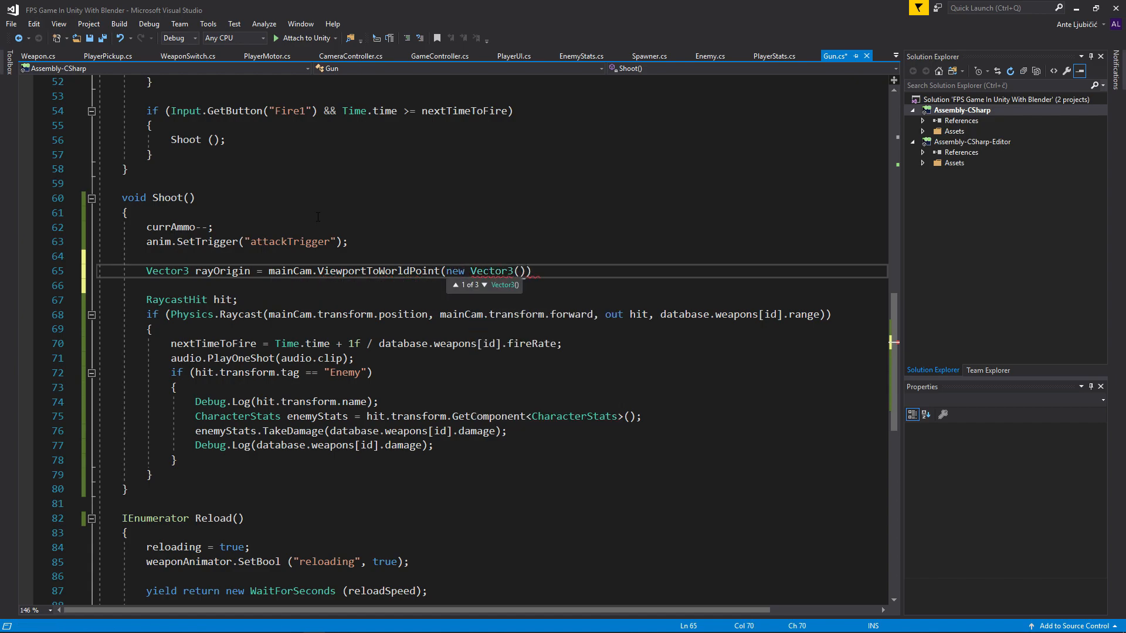
type("0.5f")
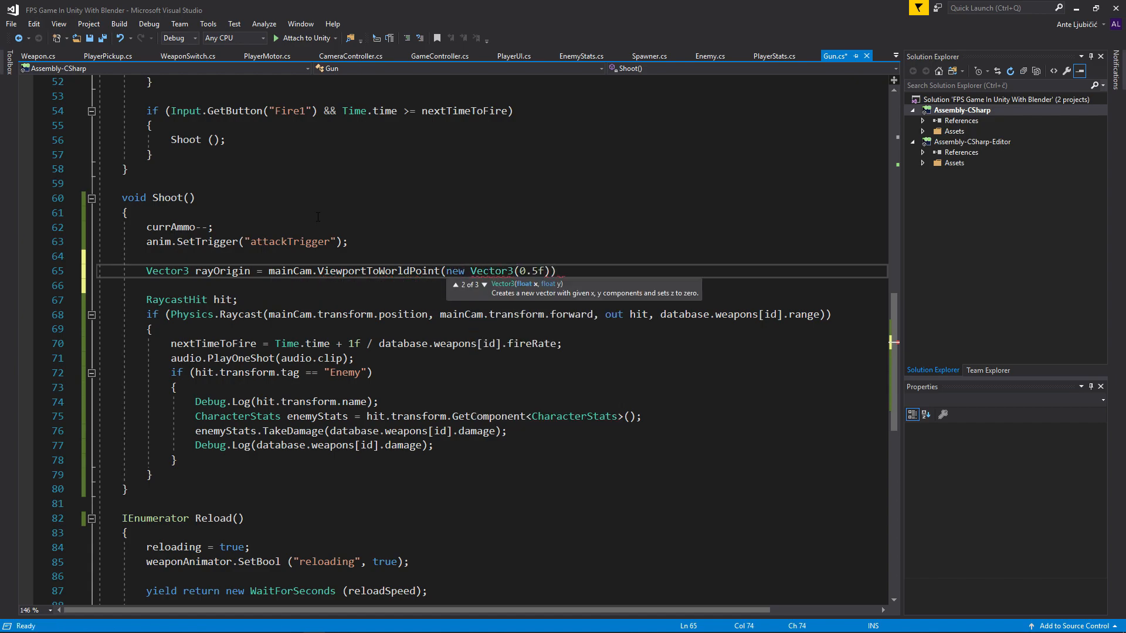
type(", 0.5f")
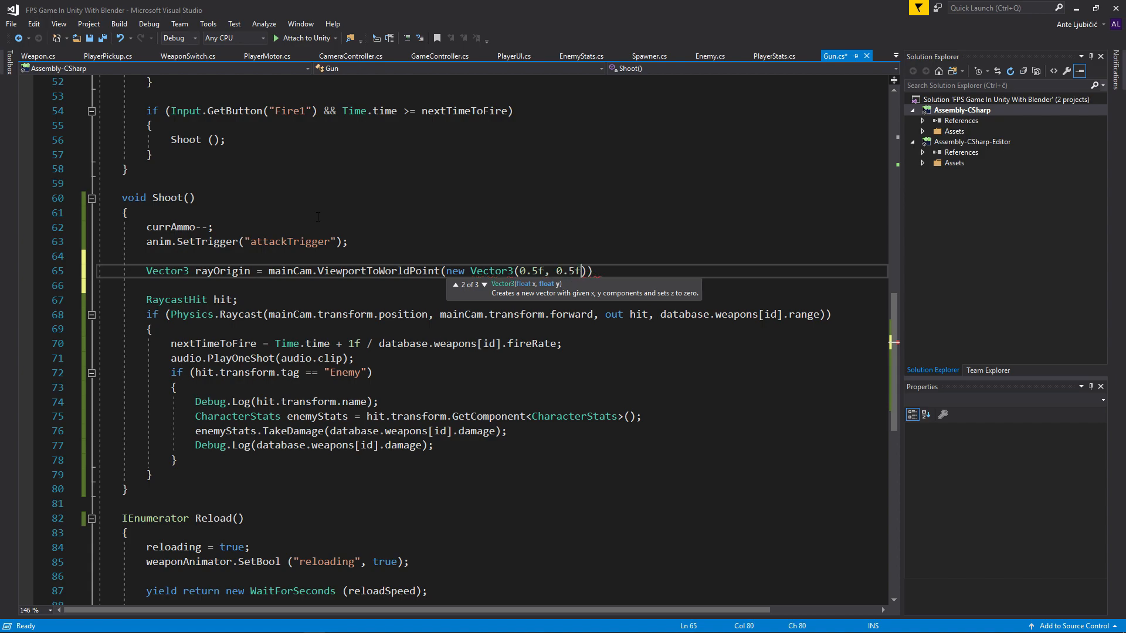
type(", 0));")
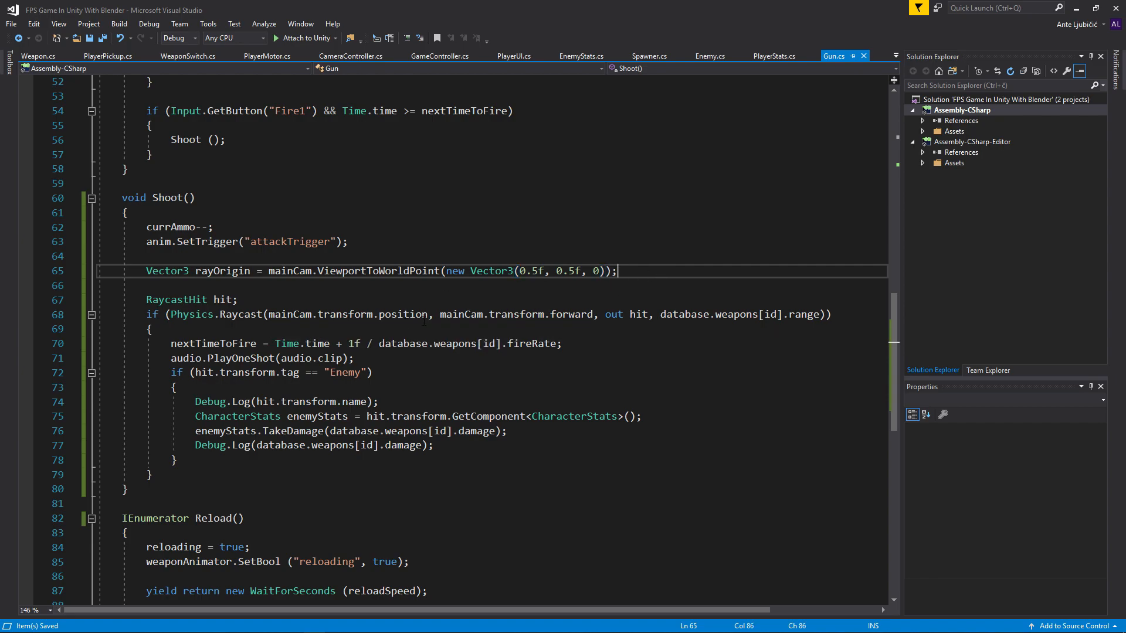
type("r")
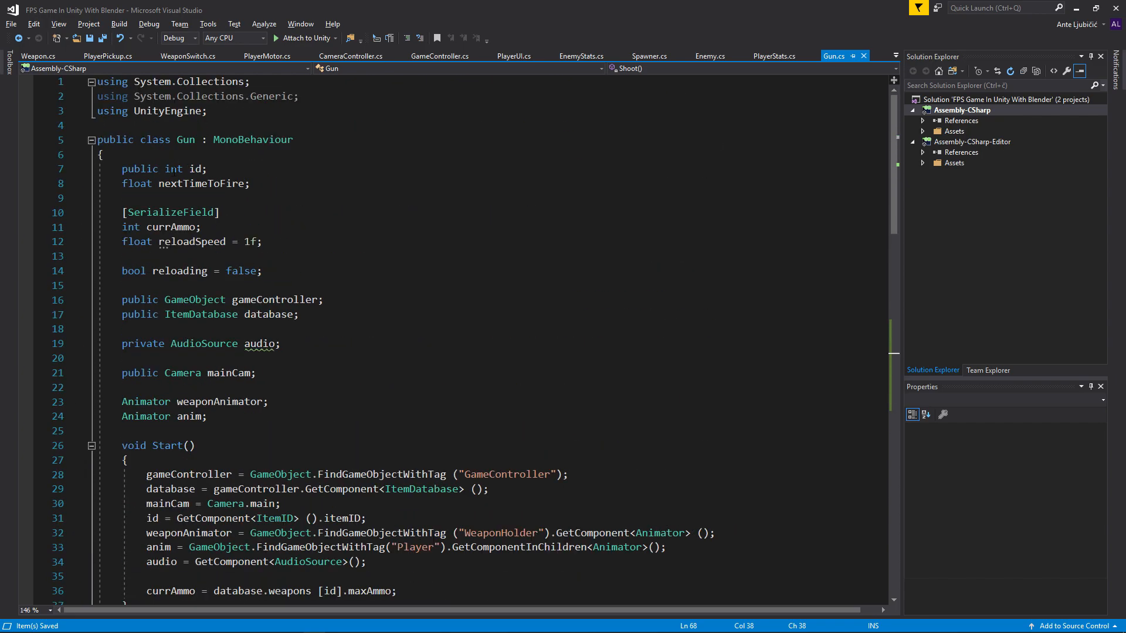
scroll("down", 3)
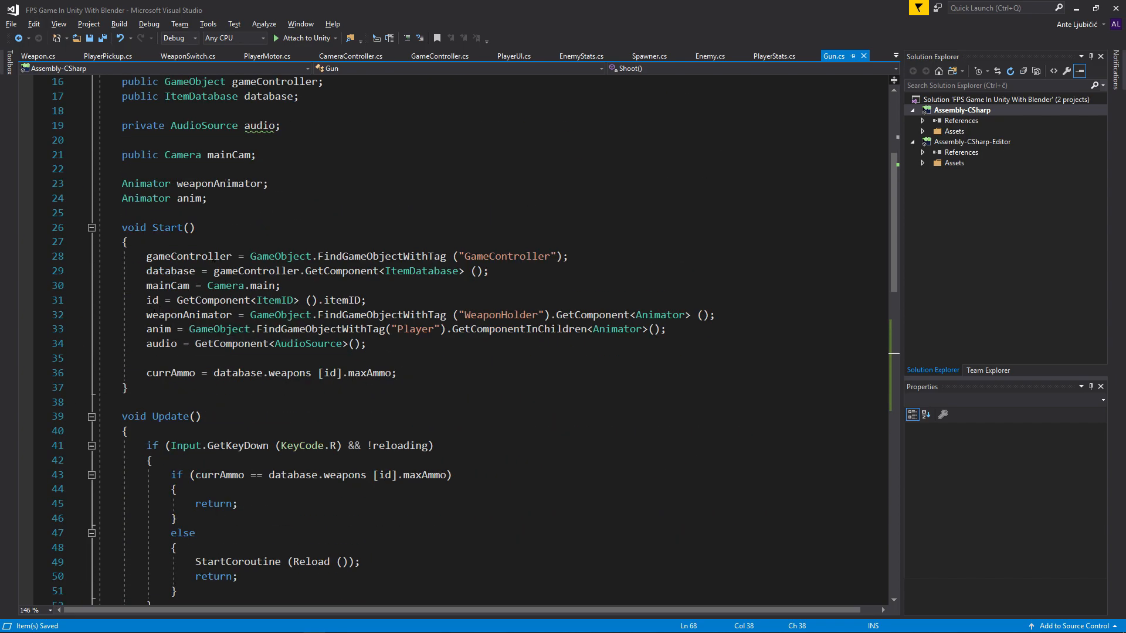
left_click_drag(186, 300, 366, 300)
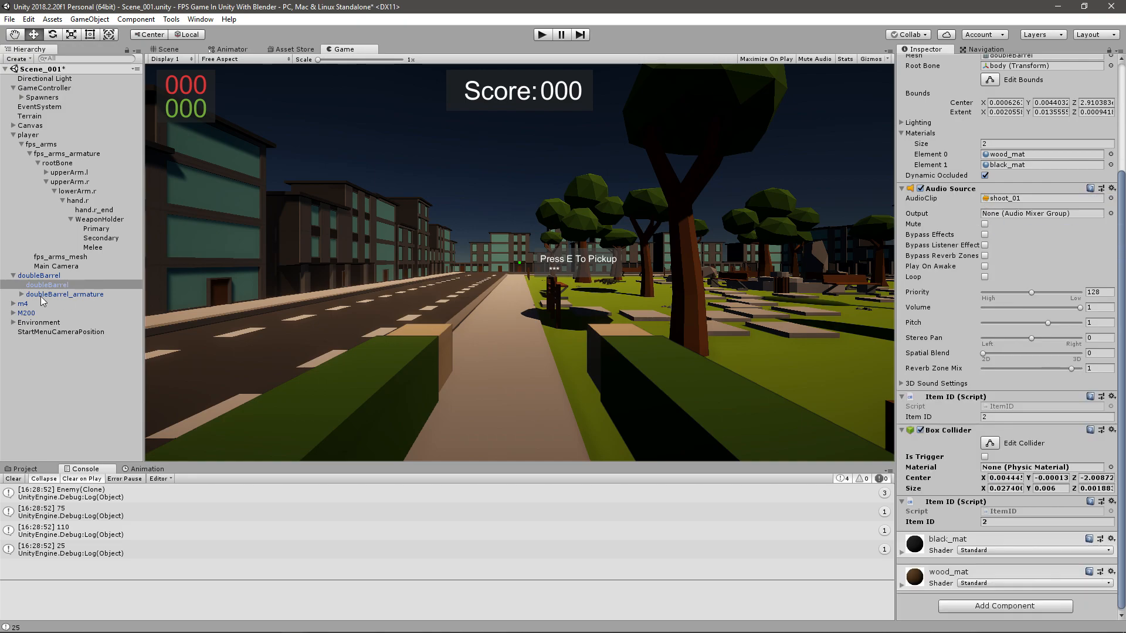
Remove the duplicate Gun (Script) component from m4, then enter Play mode to test shooting
left_click(23, 294)
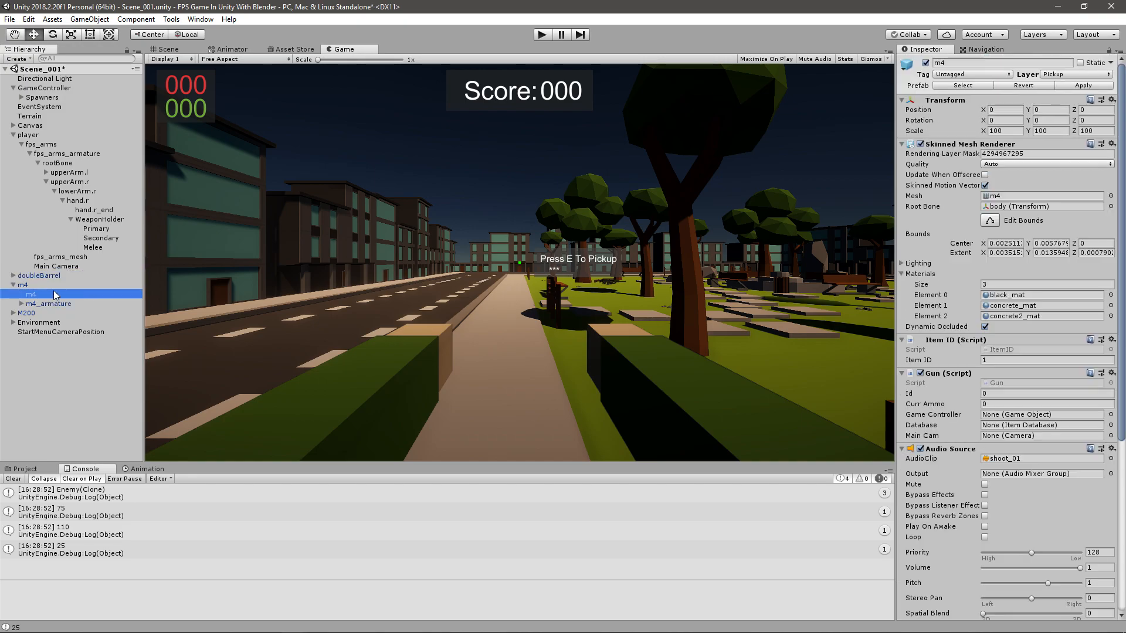
mouse_move(1106, 379)
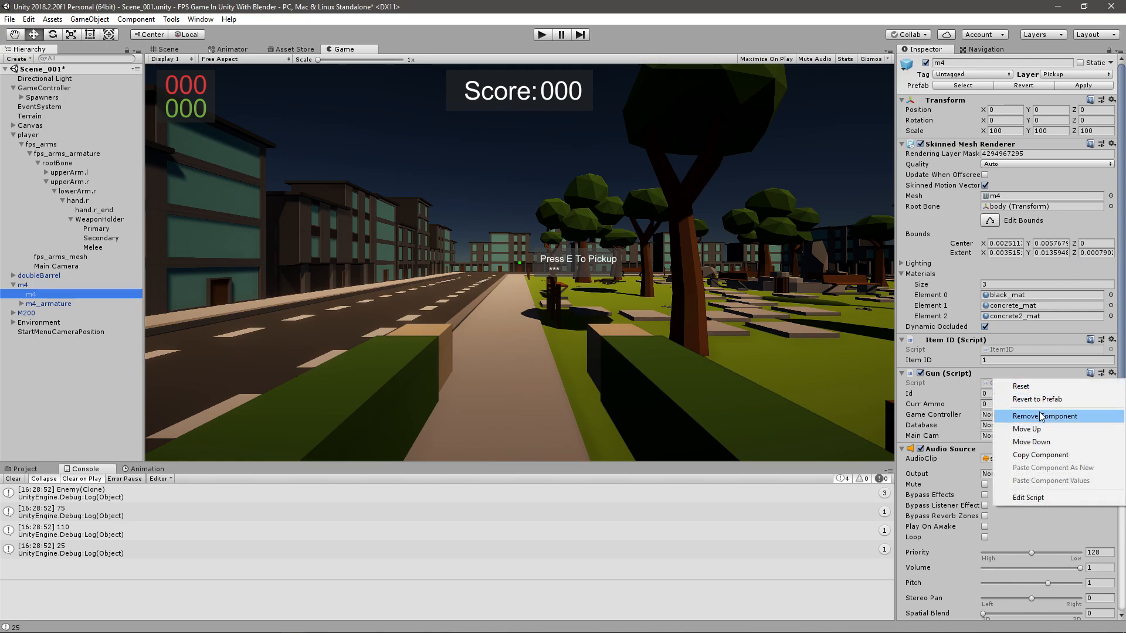
left_click(1042, 416)
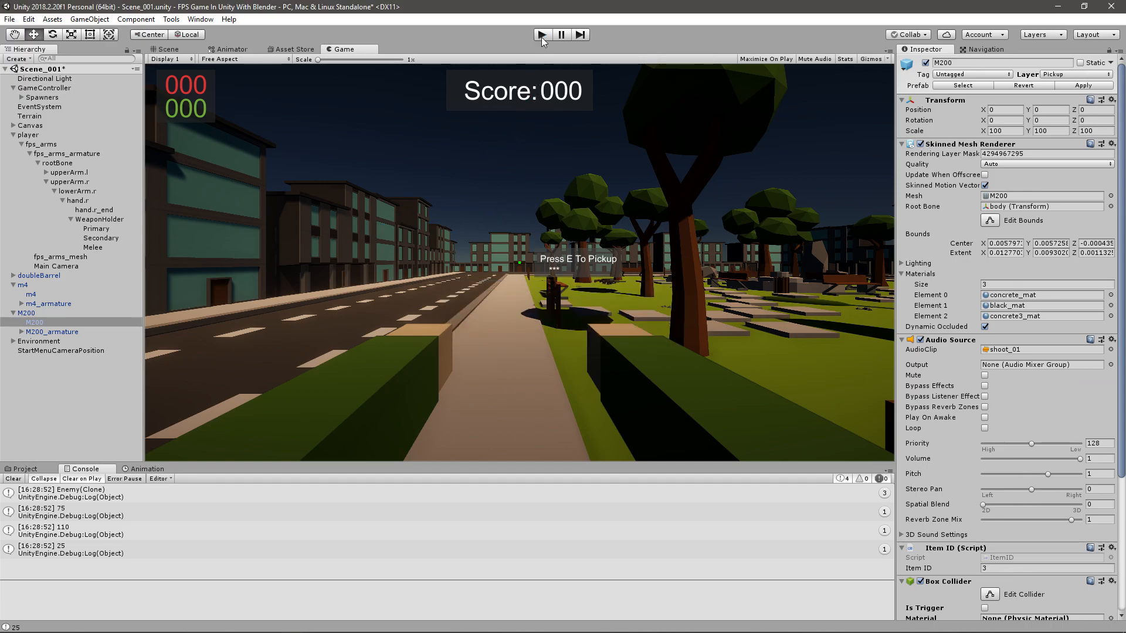
left_click(541, 34)
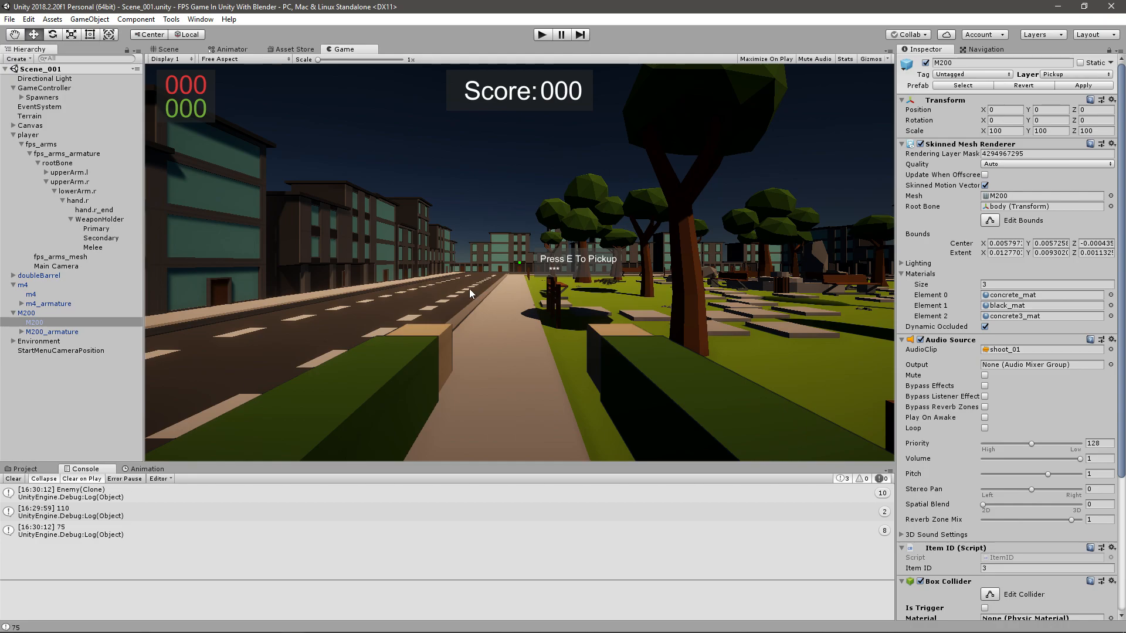
mouse_move(467, 237)
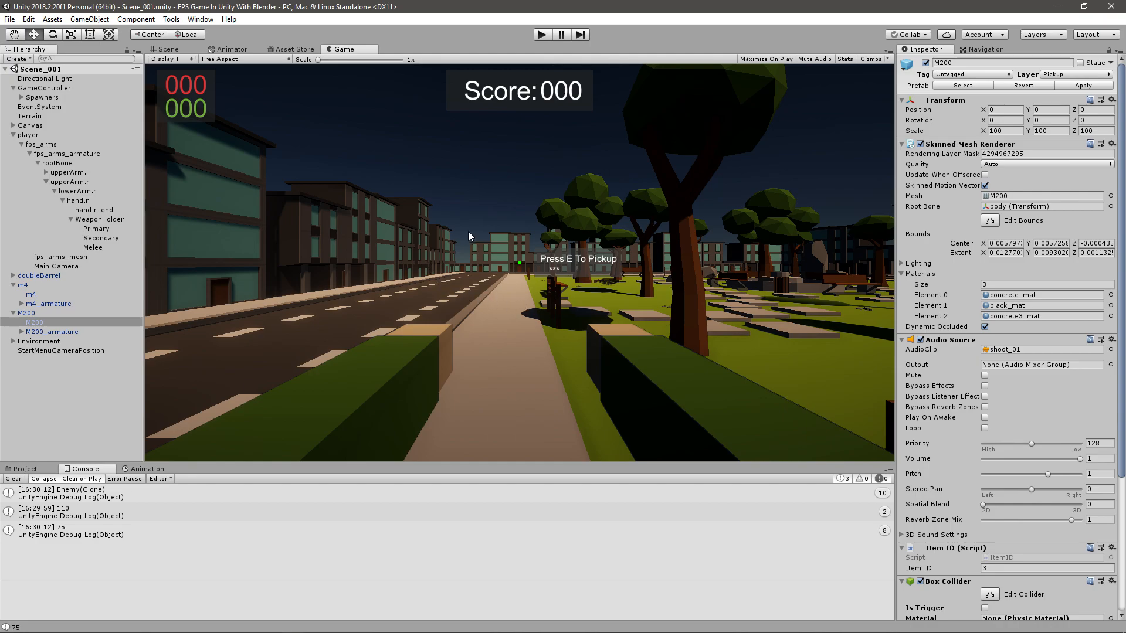
mouse_move(448, 250)
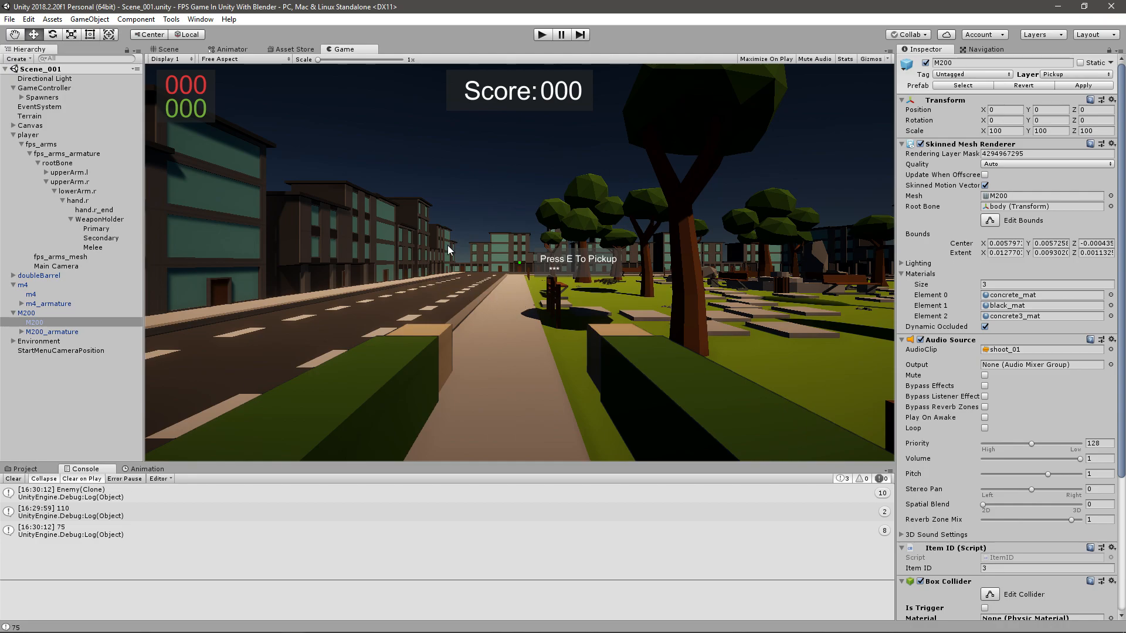